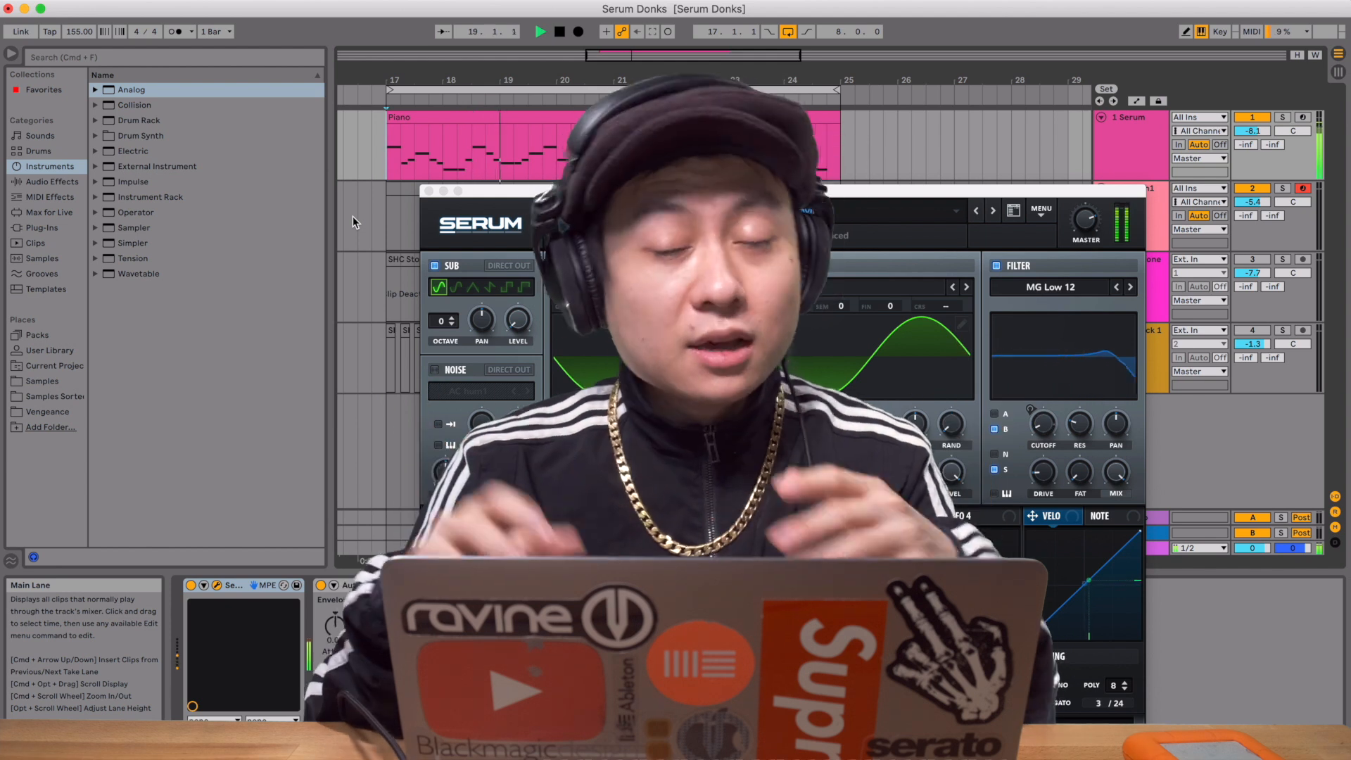
# - Start a new empty Live set from the File menu
pyautogui.click(570, 222)
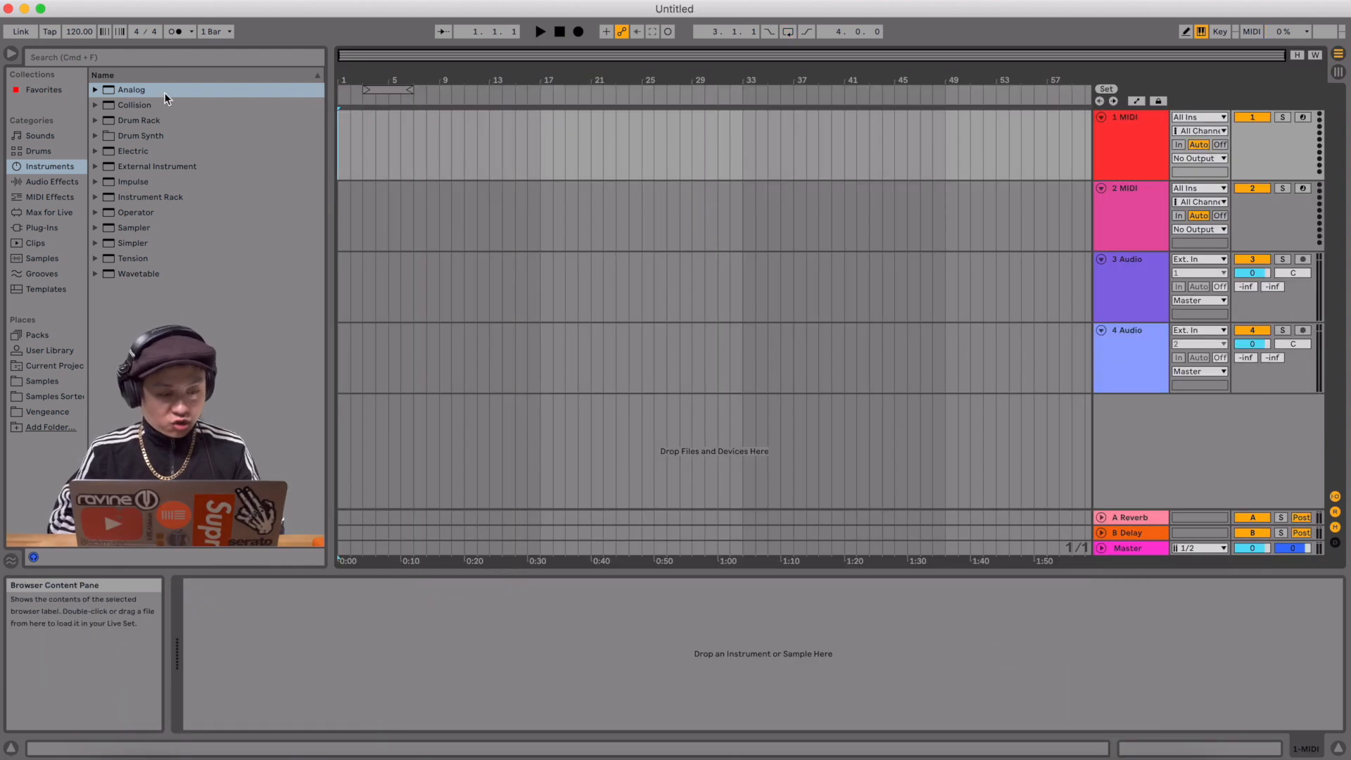
# - Load the Analog synth from the Instruments browser onto the MIDI track
pyautogui.doubleClick(131, 88)
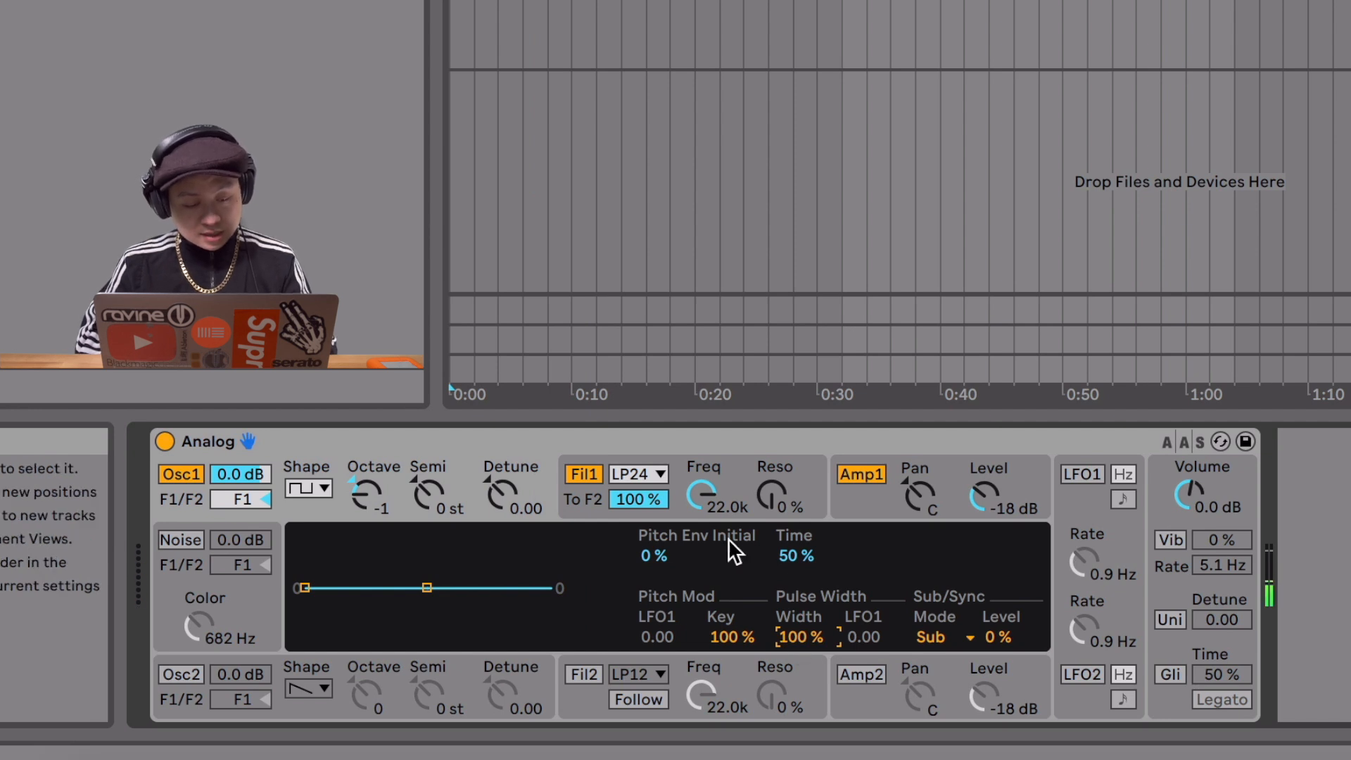
# - Show Fil1's envelope, check the LP24 type and set envelope frequency modulation to 1.00
pyautogui.click(637, 475)
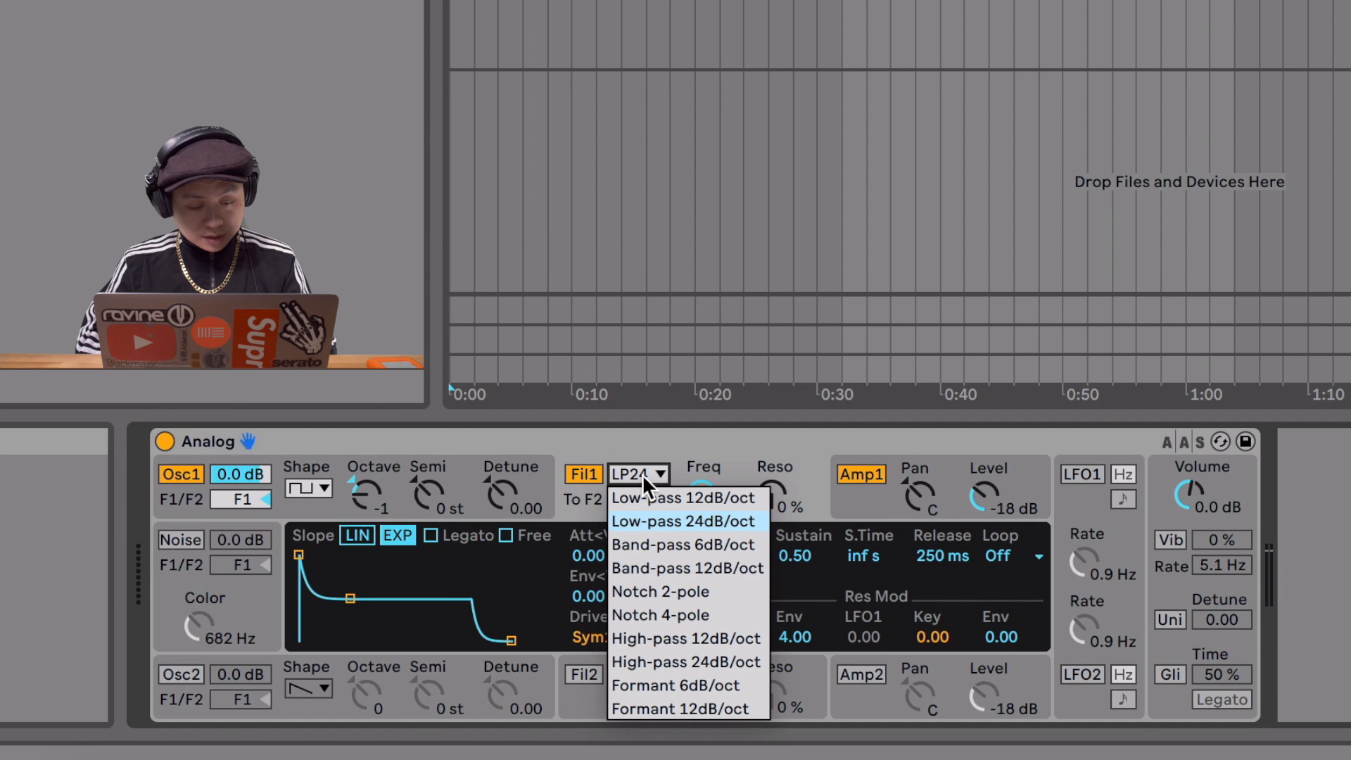
pyautogui.click(684, 521)
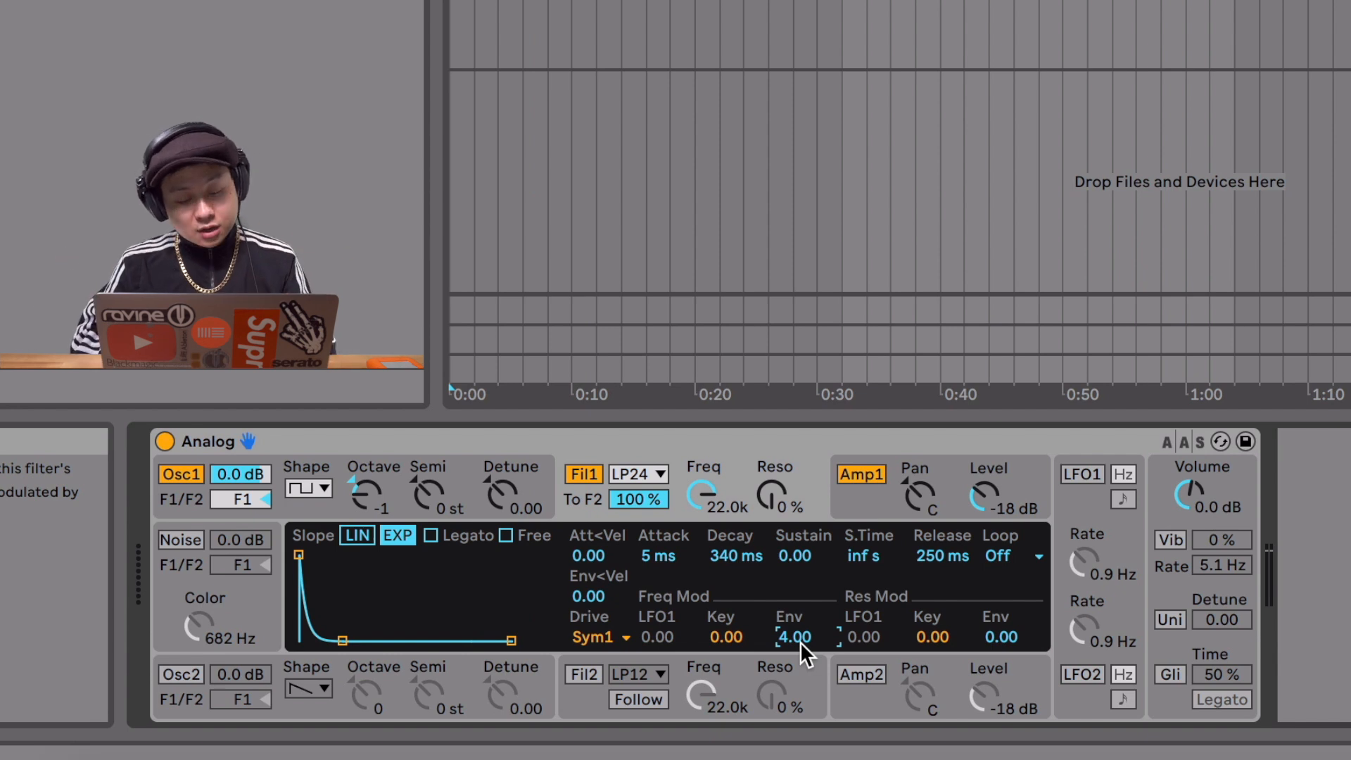
pyautogui.moveTo(792, 636); pyautogui.dragTo(793, 654)
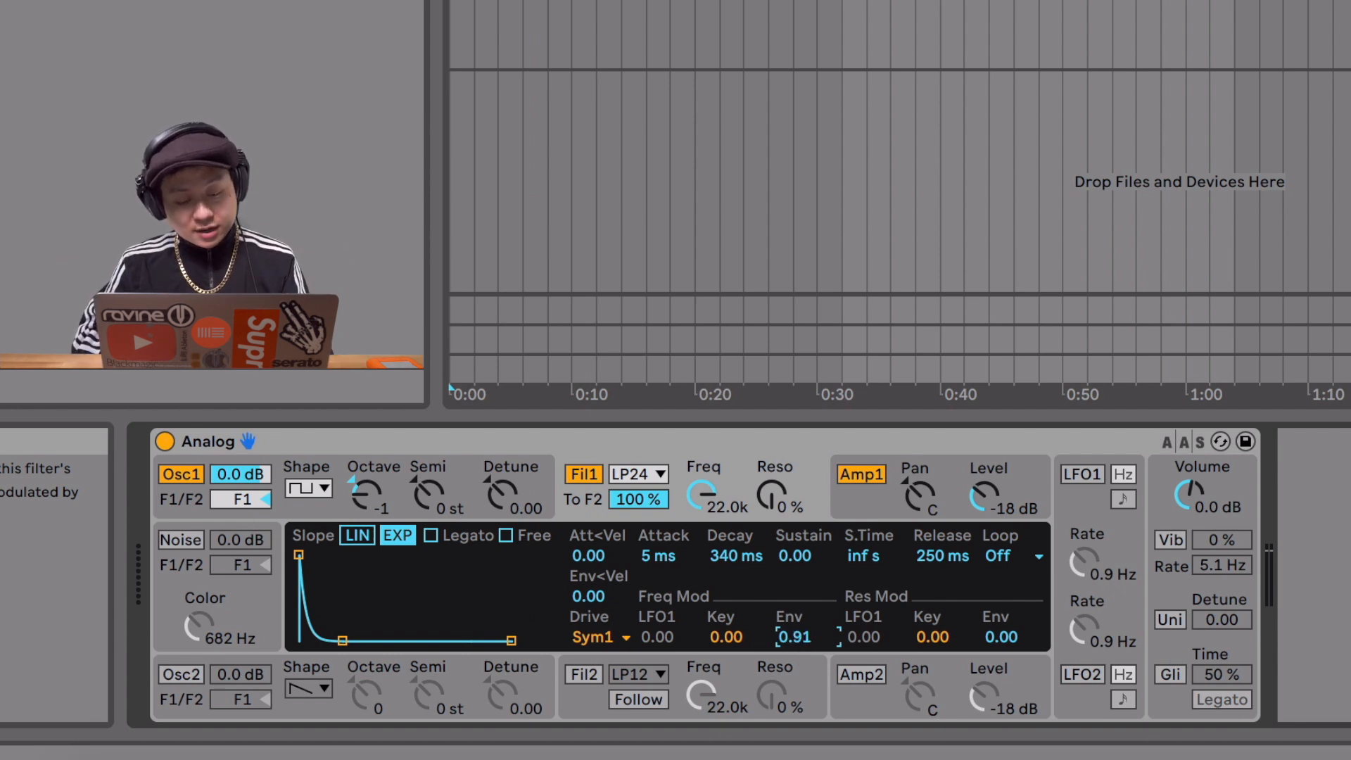
pyautogui.moveTo(794, 636); pyautogui.dragTo(793, 620)
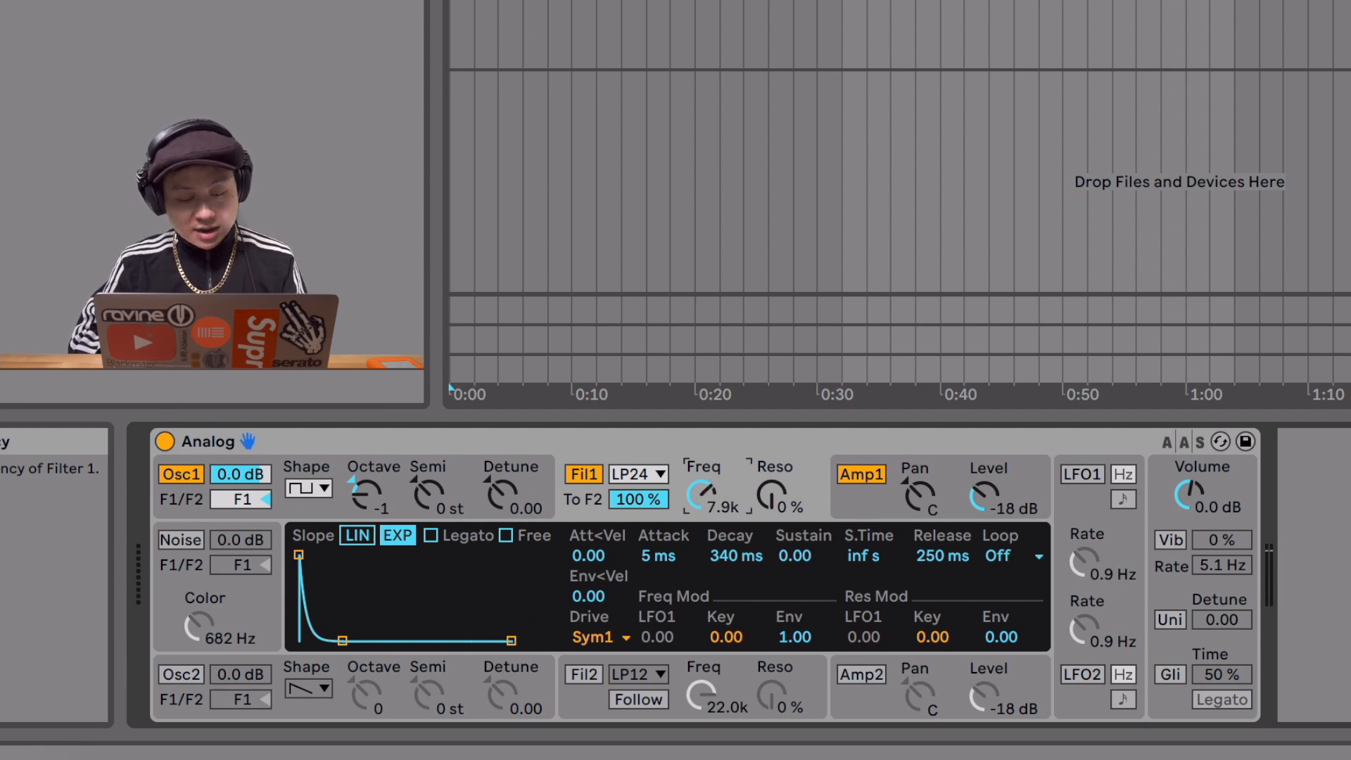
# - Set Fil1 cutoff to 327 Hz and resonance to 55 %
pyautogui.moveTo(700, 499); pyautogui.dragTo(736, 512)
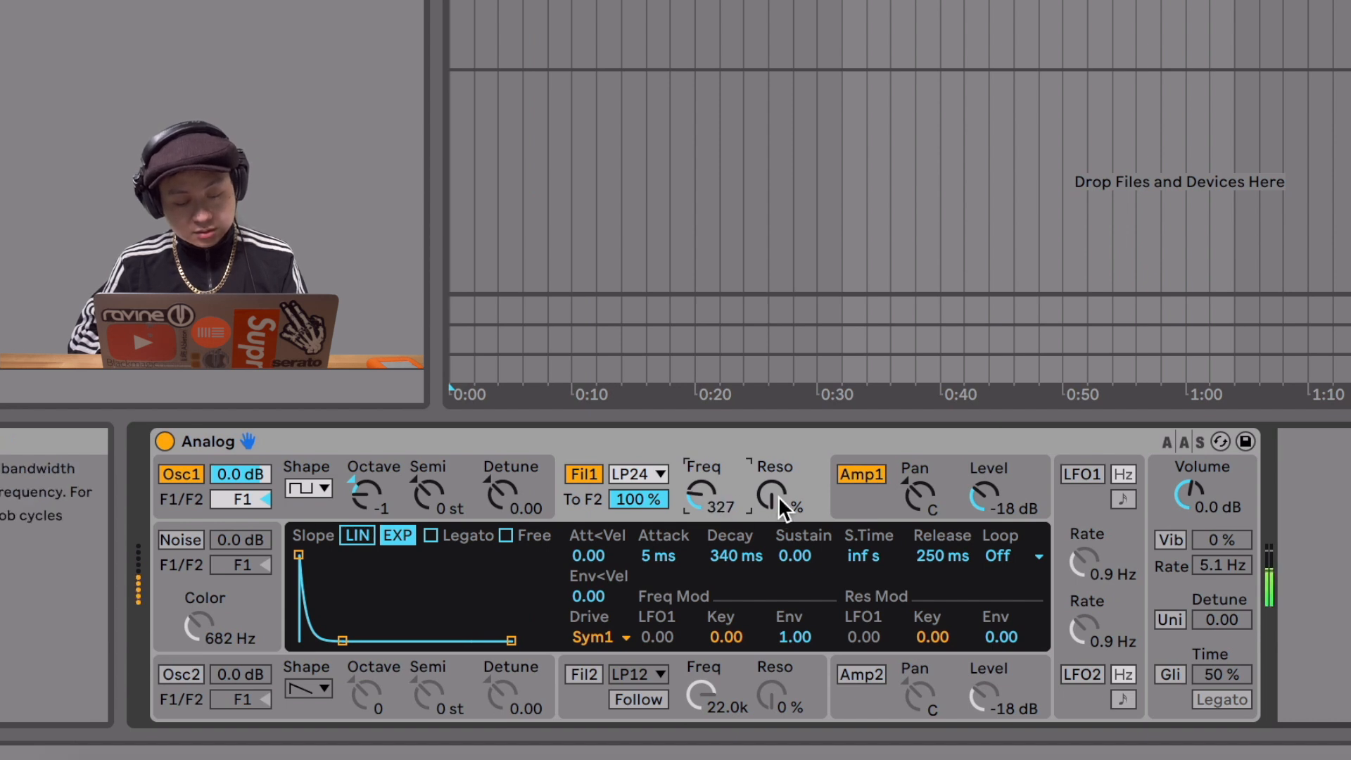
pyautogui.moveTo(767, 504); pyautogui.dragTo(768, 483)
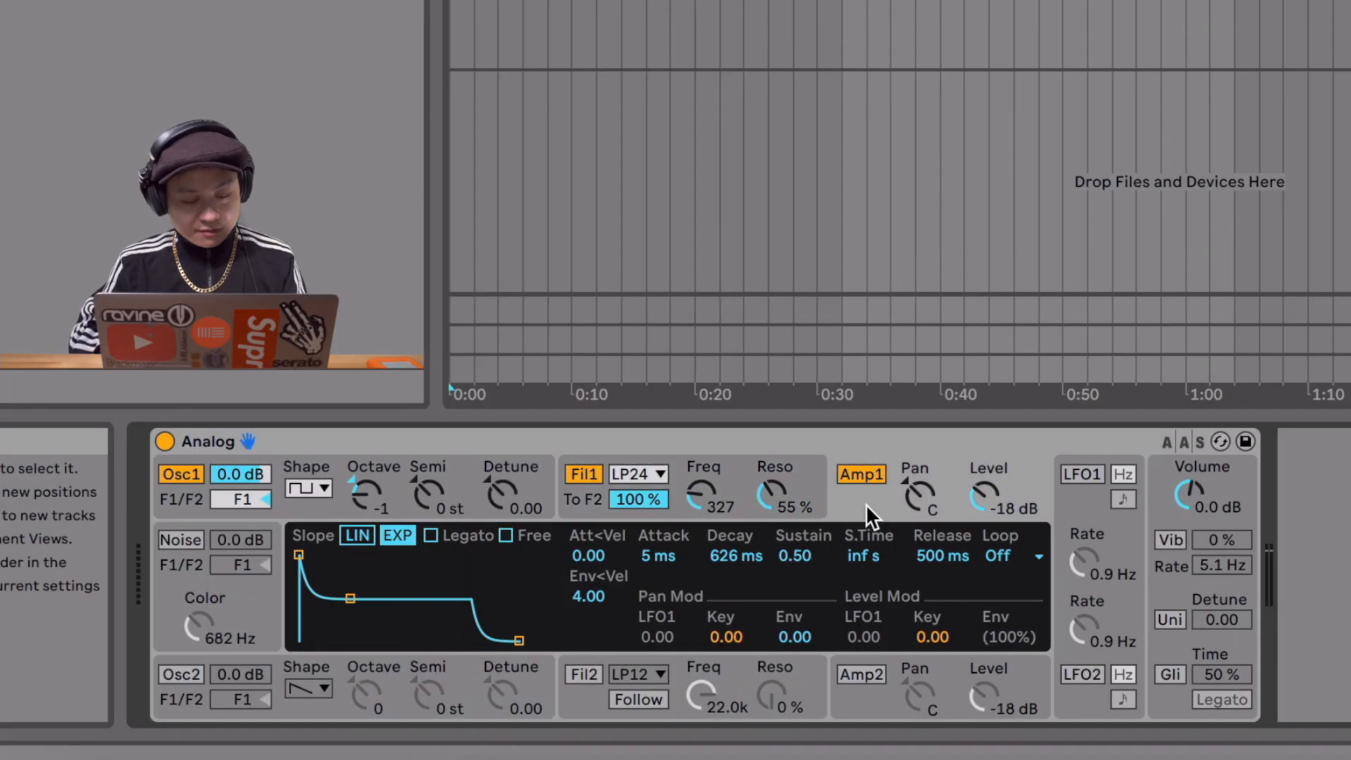
pyautogui.moveTo(772, 577)
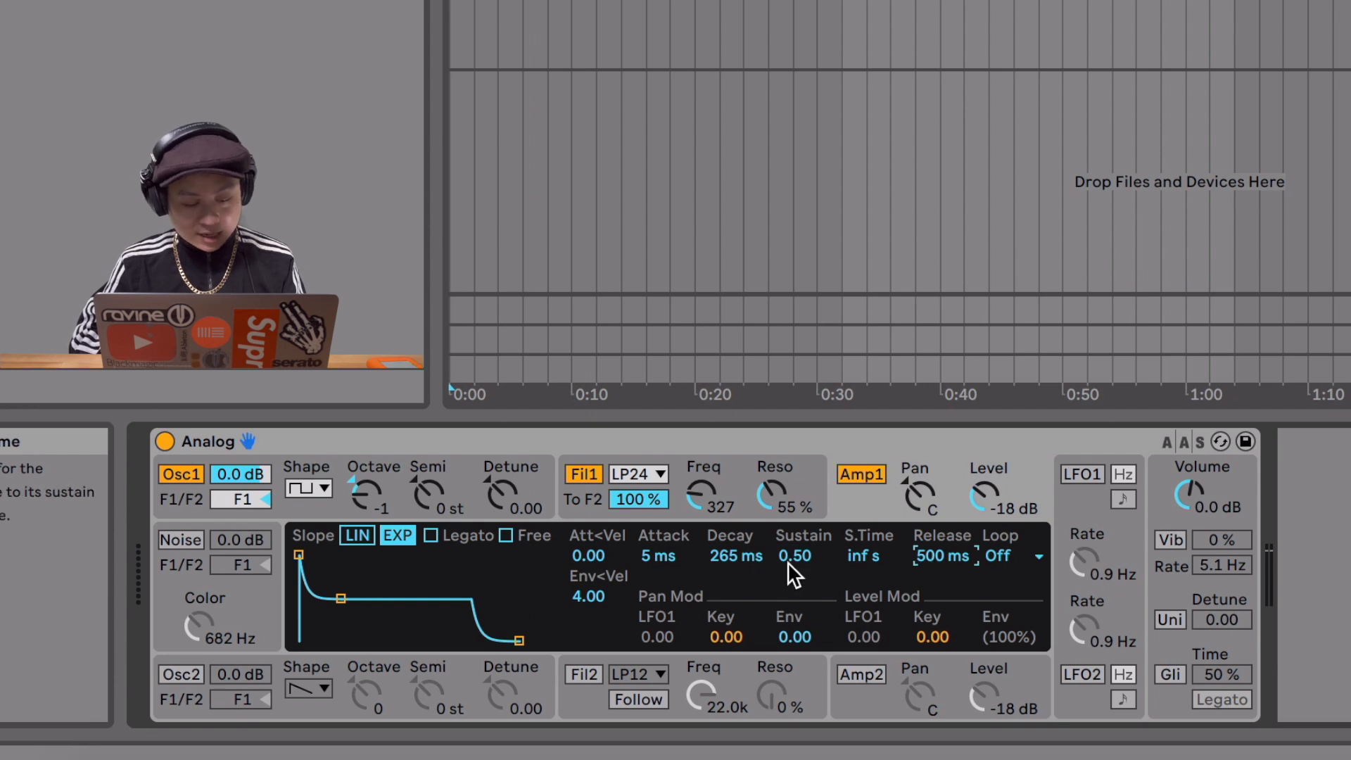
# - Shorten the Amp1 envelope decay for a tighter pluck
pyautogui.moveTo(795, 555); pyautogui.dragTo(795, 594)
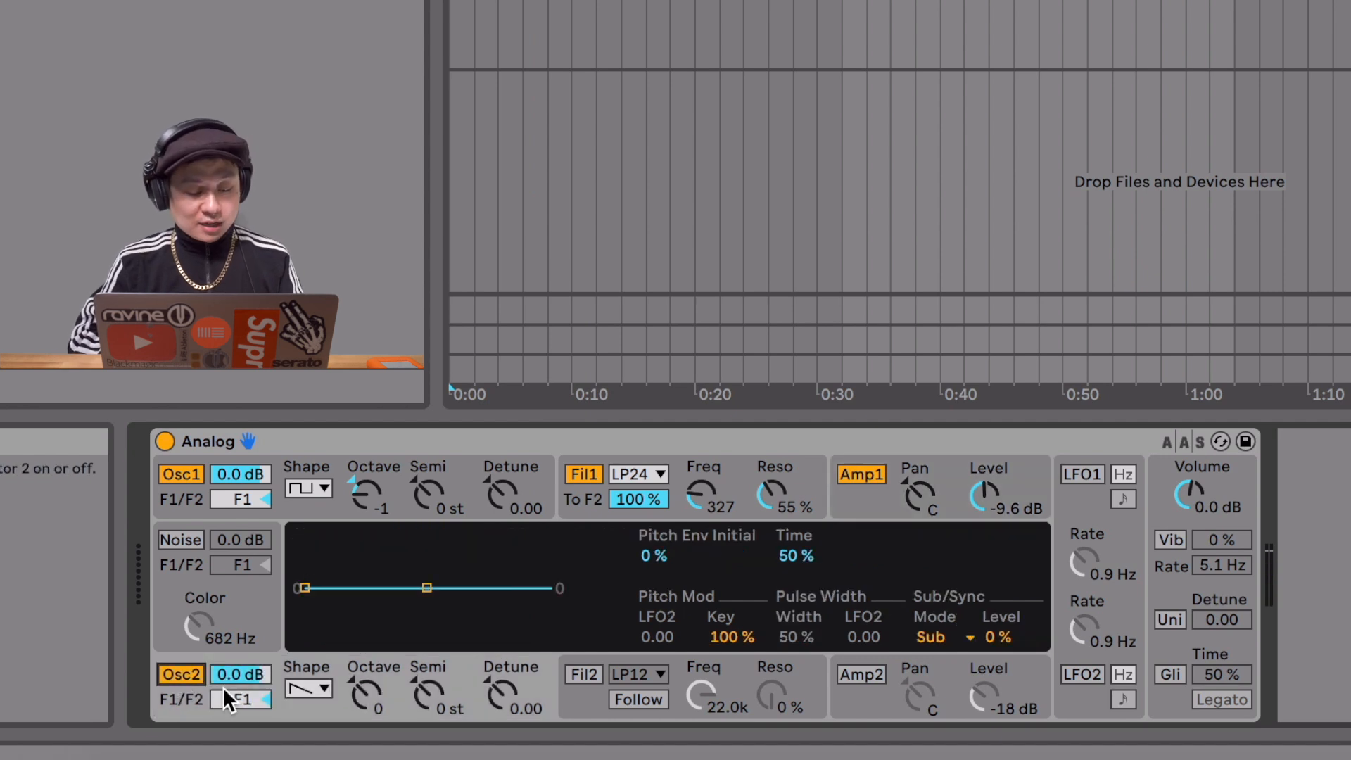
# - Select Osc2 and bring up its Shape list to choose a waveform
pyautogui.click(322, 688)
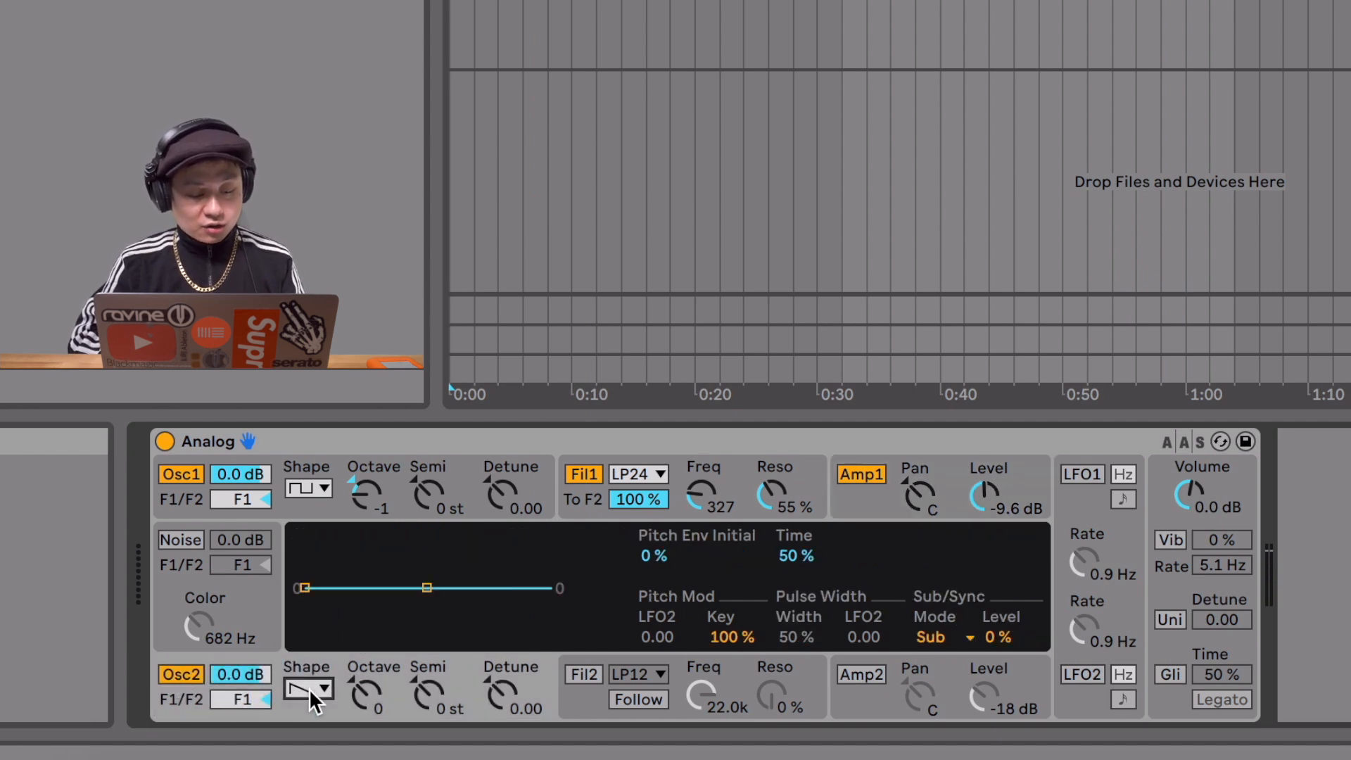
pyautogui.click(322, 688)
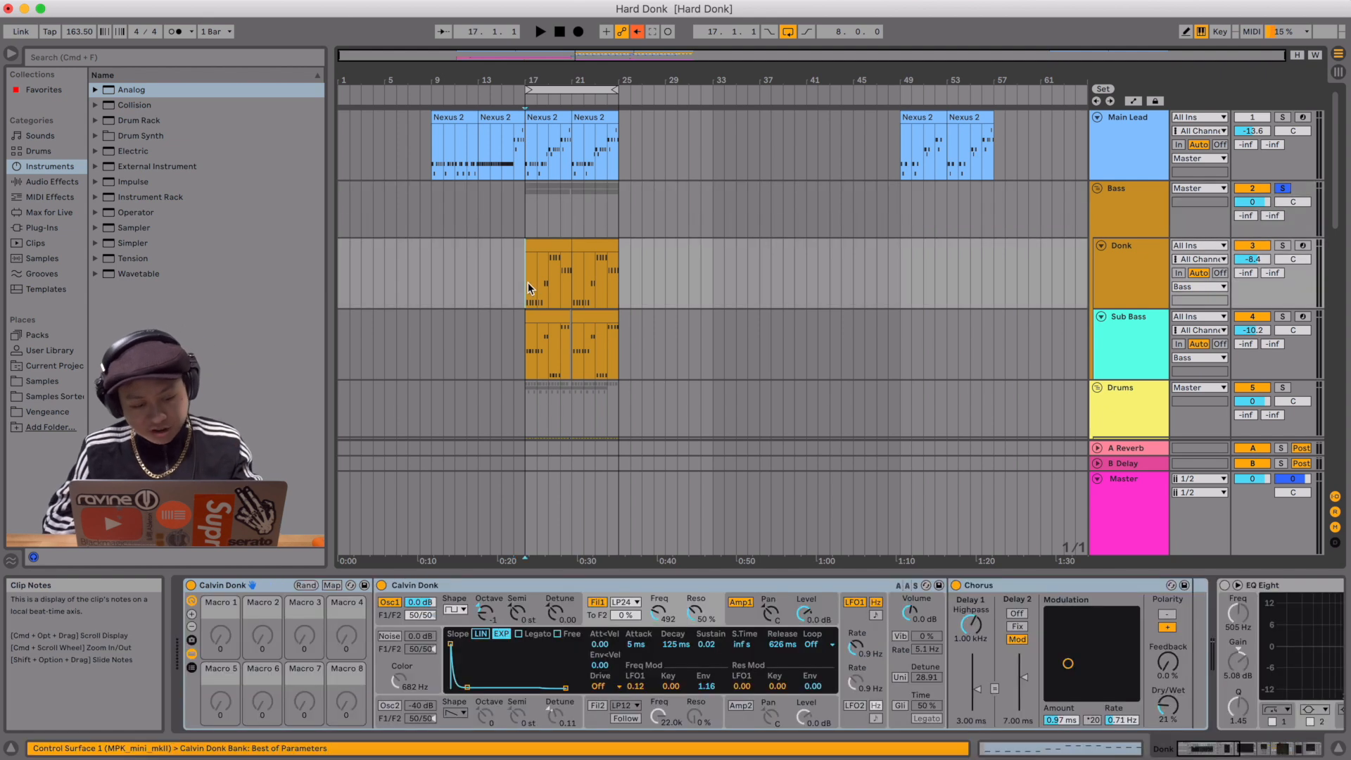
# - Play the Hard Donk arrangement from the Donk clip and solo the Donk track
pyautogui.click(539, 32)
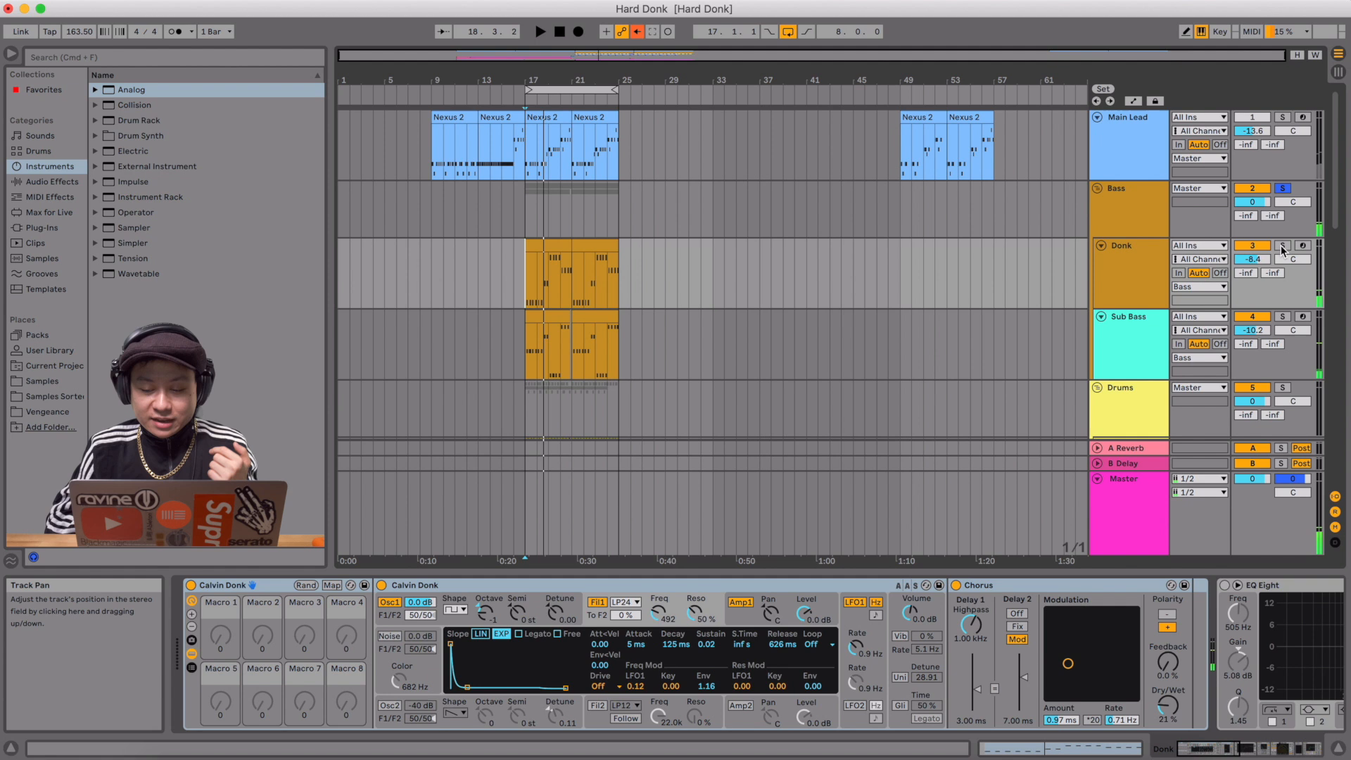
pyautogui.click(1280, 245)
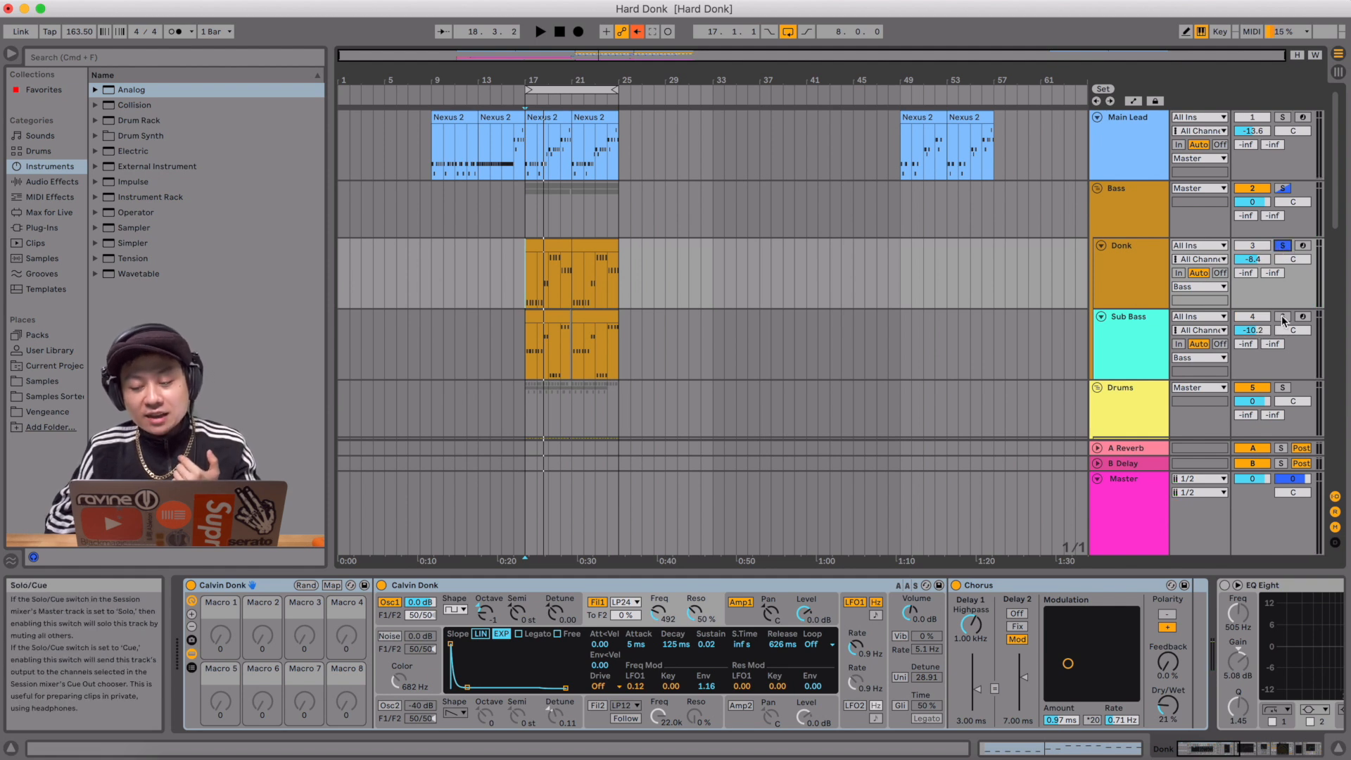